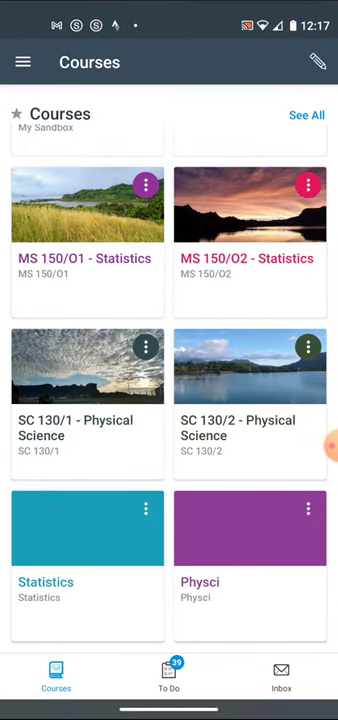
# Open SC 130/1 - Physical Science and enter Student View as the Test Student.
pyautogui.click(87, 390)
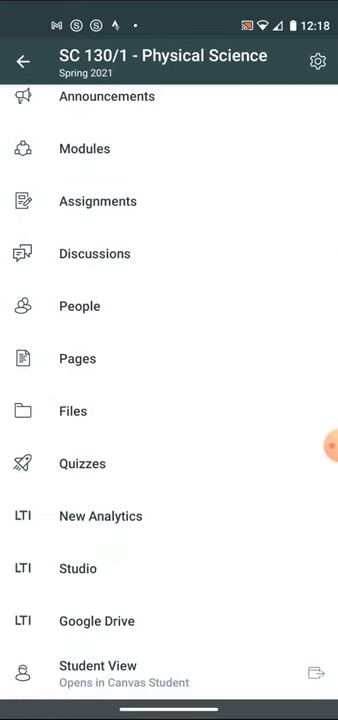
pyautogui.click(97, 665)
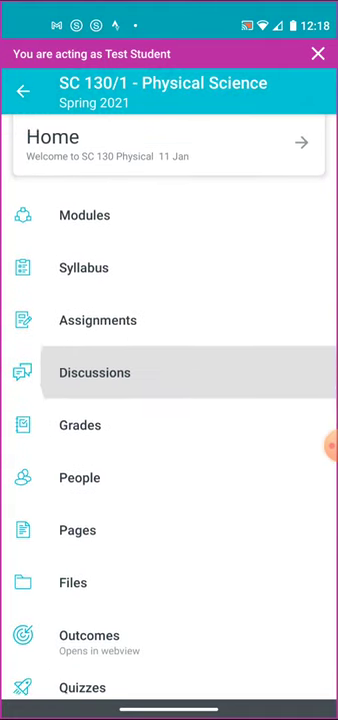
# Open Modules and play the '010 Introduction to SC 130 Physical Science' video.
pyautogui.click(168, 137)
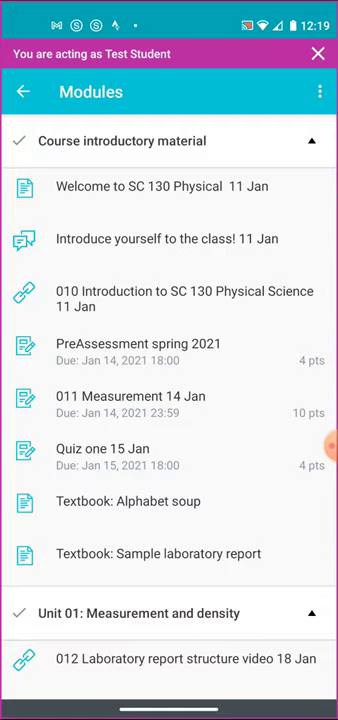
pyautogui.click(169, 299)
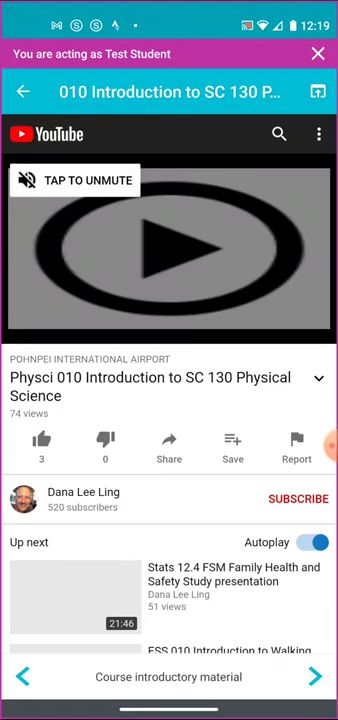
# Go back from the introduction video to the Modules list showing Unit 01: Measurement and density.
pyautogui.click(169, 250)
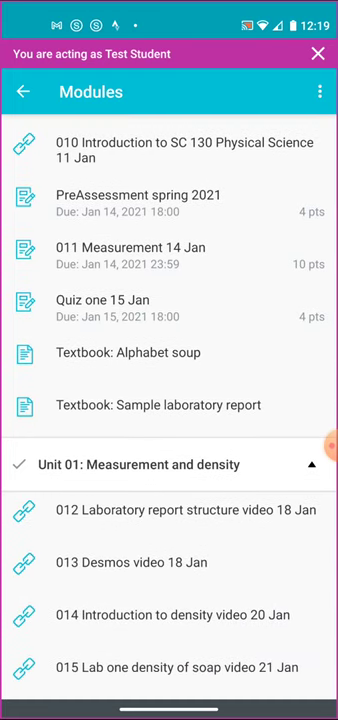
pyautogui.scroll(-3)
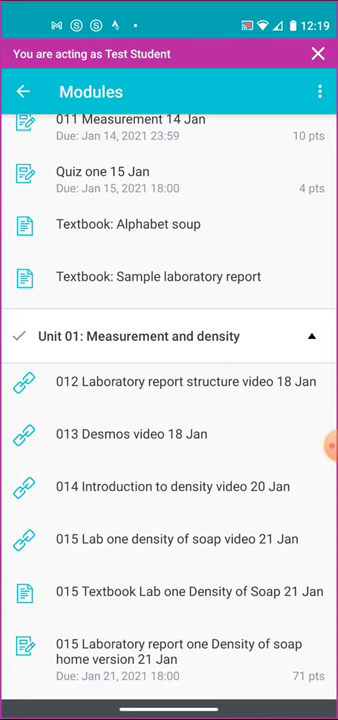
pyautogui.scroll(-3)
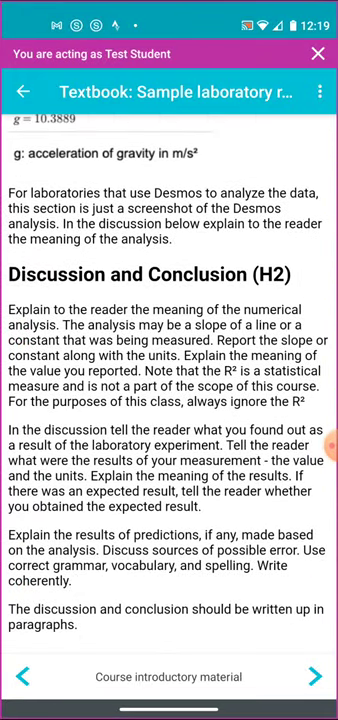
pyautogui.click(24, 91)
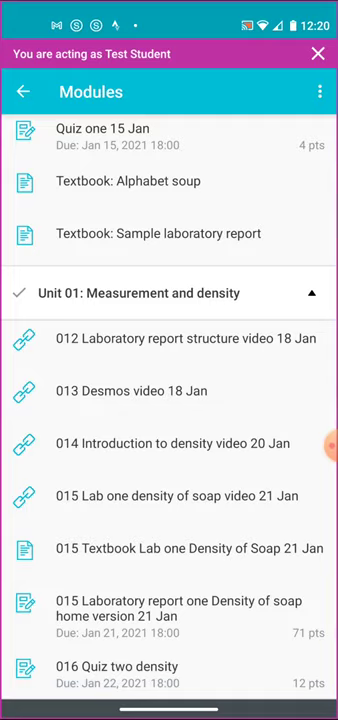
# Open the 015 Laboratory report one Density of soap submission and view its rubric.
pyautogui.click(169, 611)
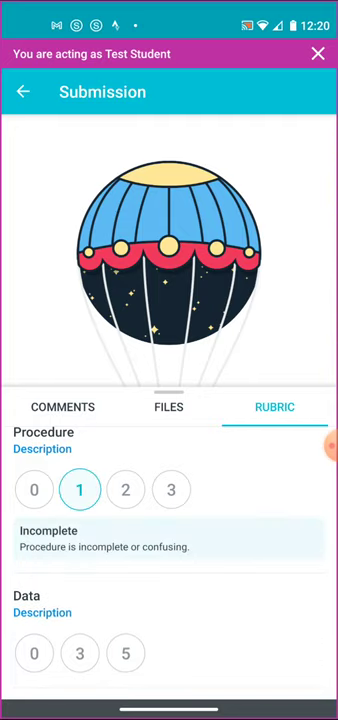
pyautogui.click(171, 489)
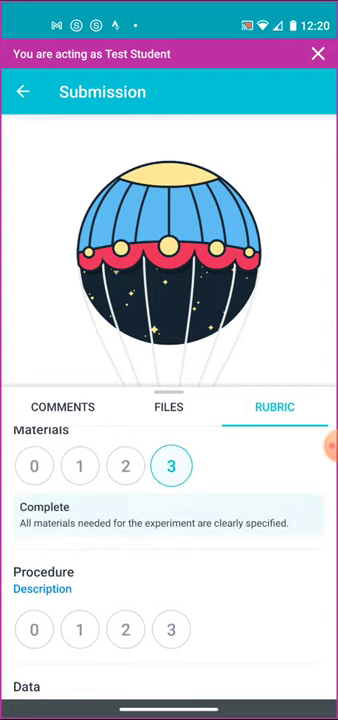
pyautogui.scroll(-3)
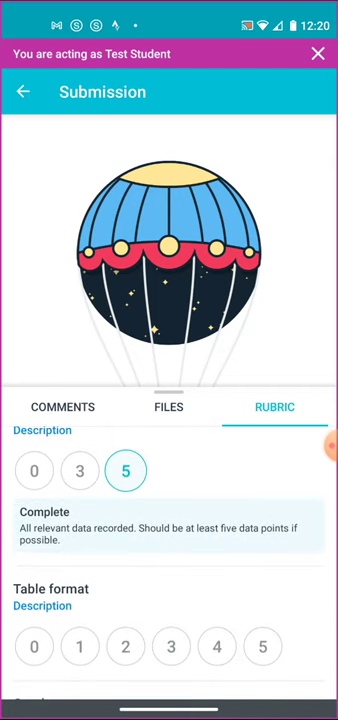
pyautogui.click(262, 585)
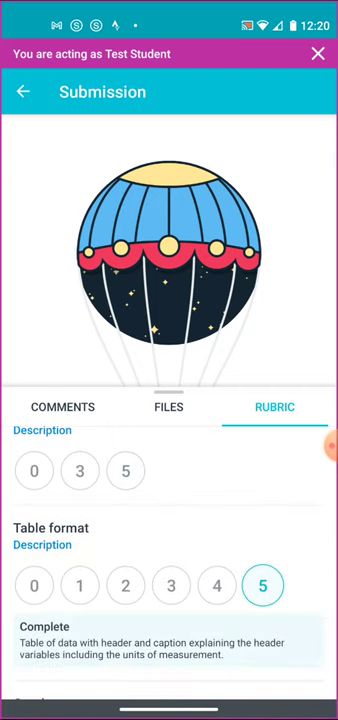
pyautogui.click(34, 585)
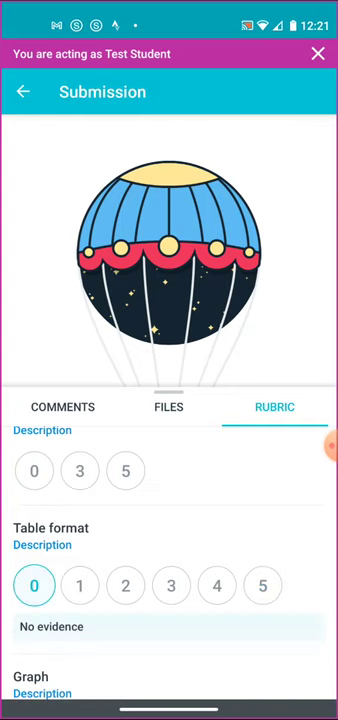
pyautogui.scroll(-3)
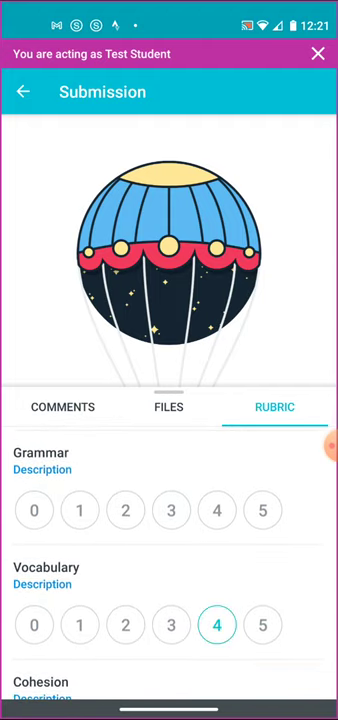
pyautogui.click(262, 510)
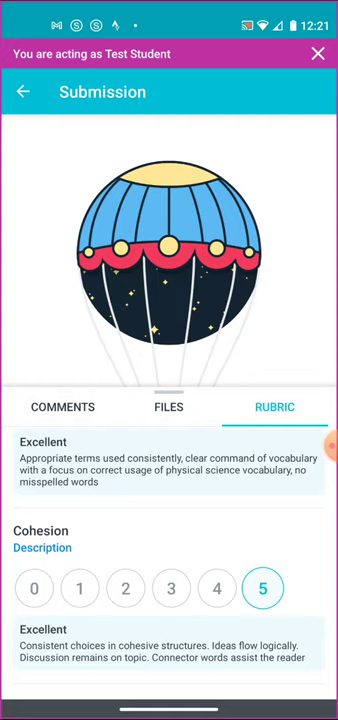
pyautogui.scroll(-3)
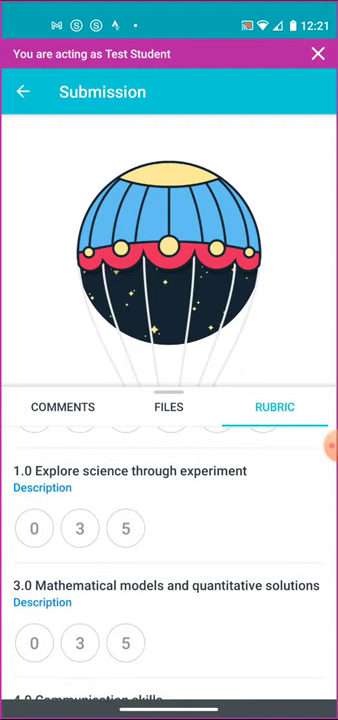
pyautogui.scroll(-3)
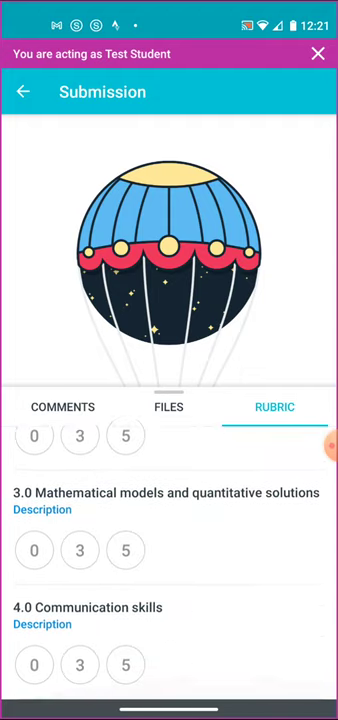
# Leave Canvas Student for the home screen with the Canvas Student and Teacher apps.
pyautogui.scroll(-3)
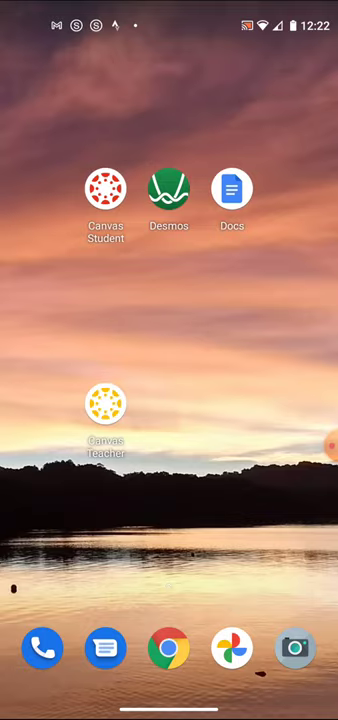
pyautogui.click(168, 188)
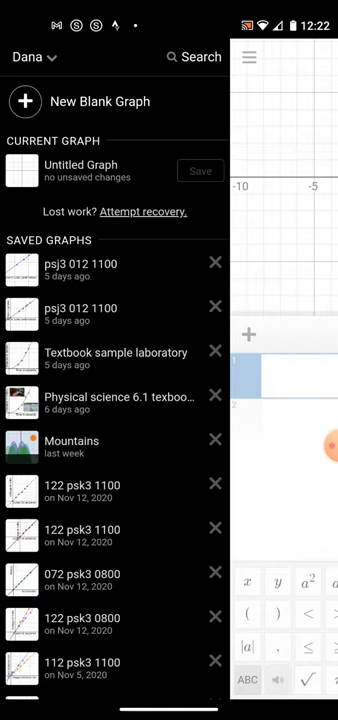
pyautogui.click(100, 268)
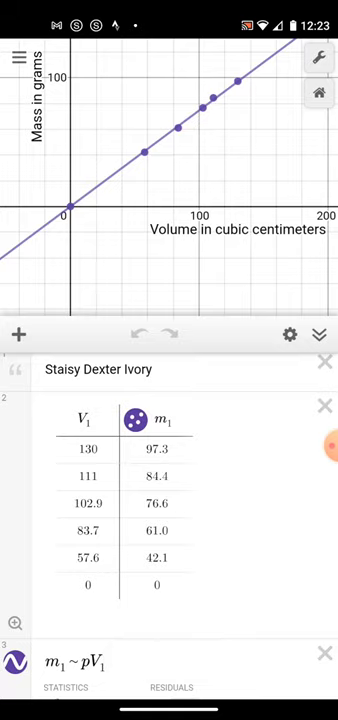
pyautogui.scroll(-3)
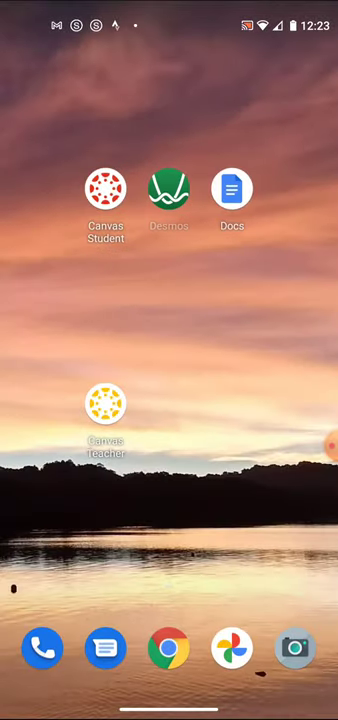
# Create a new Google Docs document named 'Lab one density of soap demo'.
pyautogui.click(232, 188)
pyautogui.write('Lab one ')
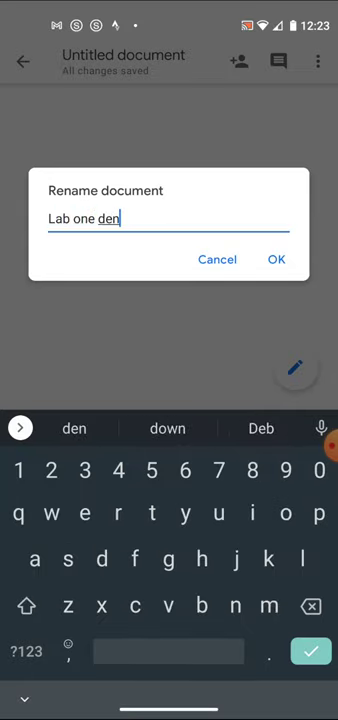
pyautogui.write('density of soap demo')
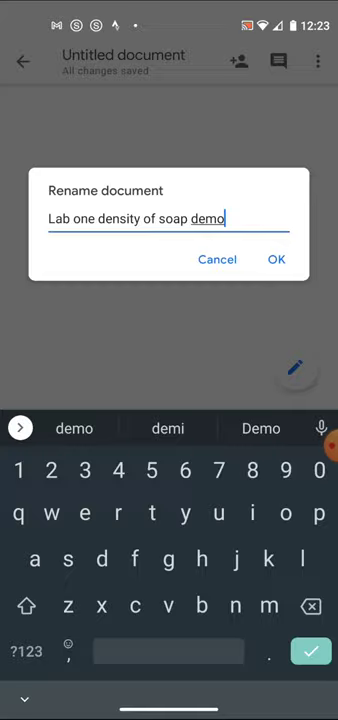
pyautogui.click(276, 259)
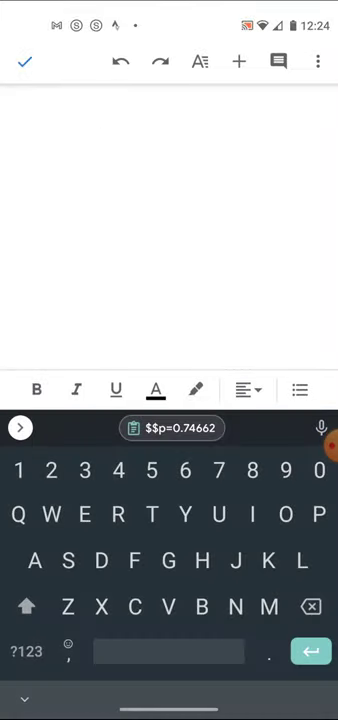
# Type and enlarge the 'Density of soap' title, then add an 'Introduction' line.
pyautogui.write('Density of soap')
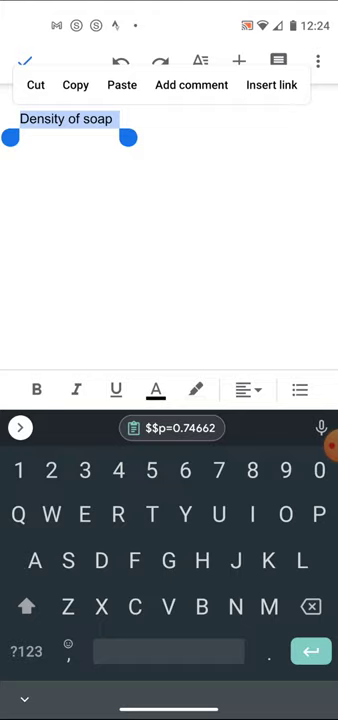
pyautogui.click(201, 61)
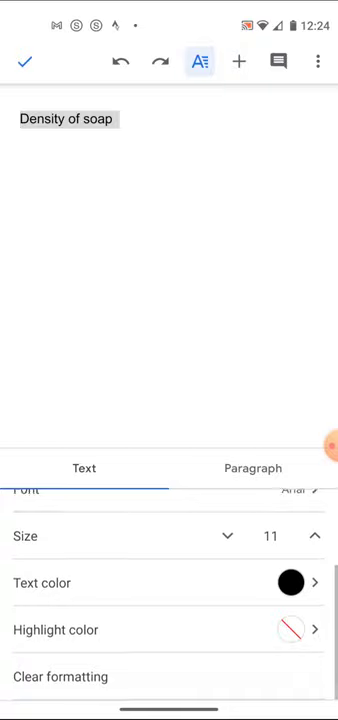
pyautogui.write('Introduction')
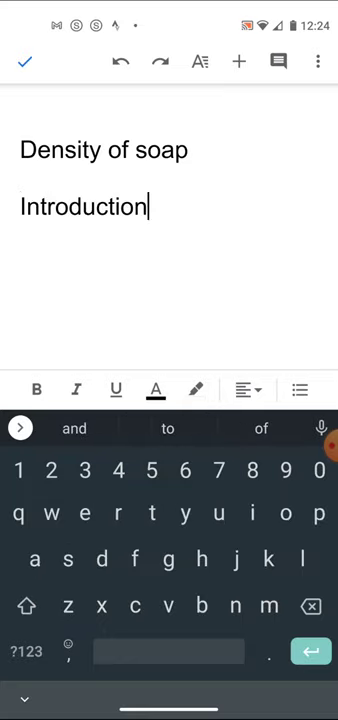
# Make 'Introduction' a heading and add 'In this this laboratory…' below as normal text.
pyautogui.doubleClick(84, 207)
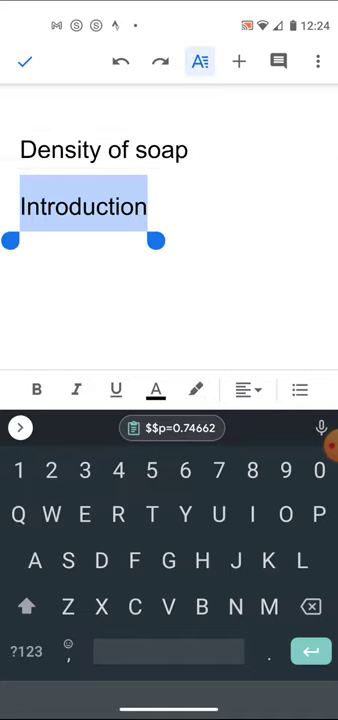
pyautogui.write('In this')
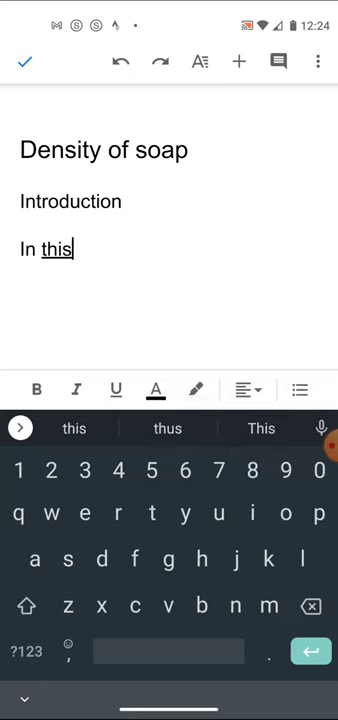
pyautogui.write('this la')
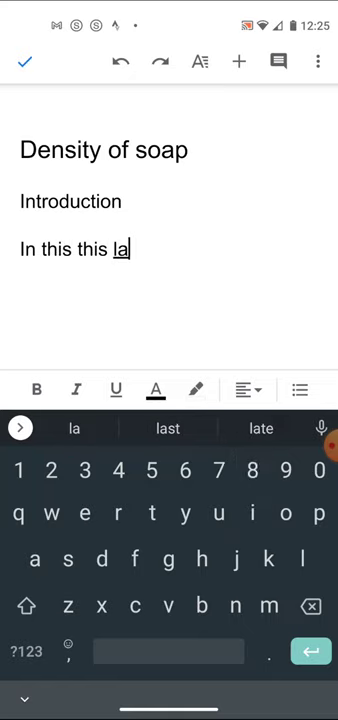
pyautogui.click(73, 428)
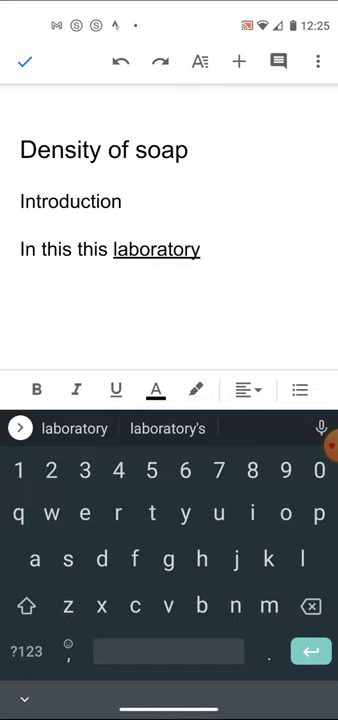
pyautogui.doubleClick(110, 249)
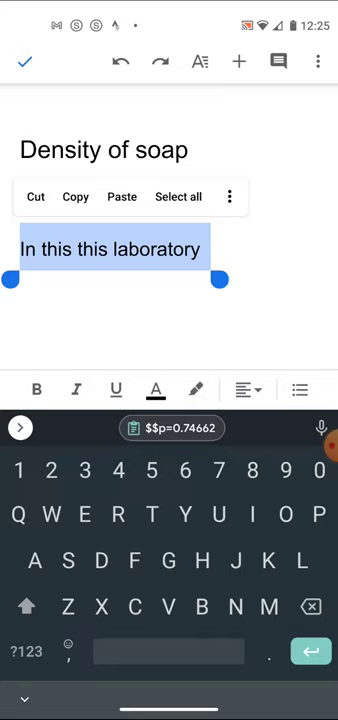
pyautogui.click(199, 61)
pyautogui.write('Introduction')
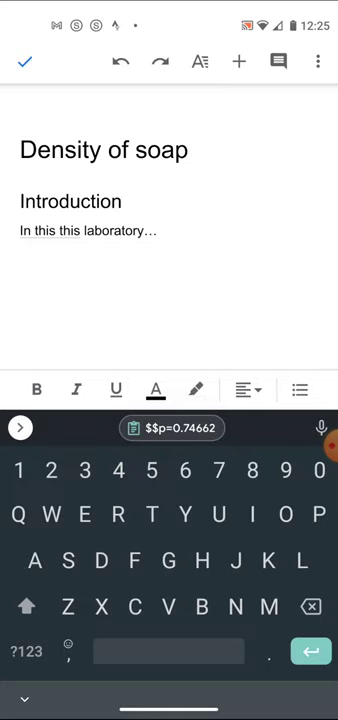
pyautogui.press('Enter')
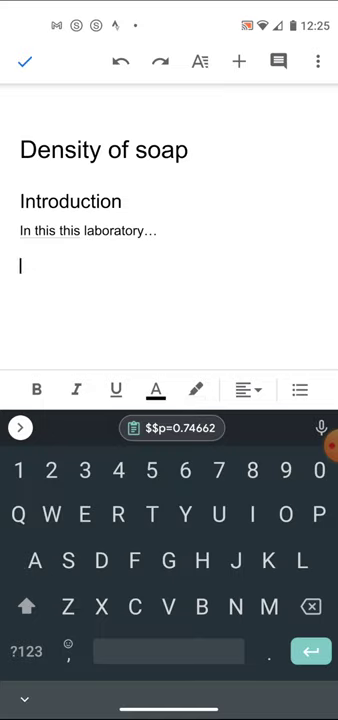
# Insert the volume and mass data table image from photos and finish editing.
pyautogui.click(239, 62)
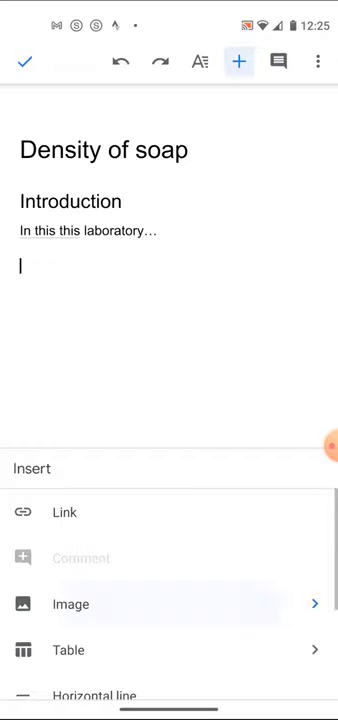
pyautogui.click(70, 604)
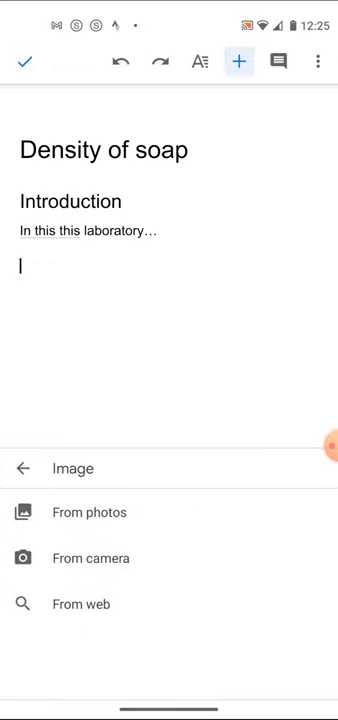
pyautogui.click(89, 512)
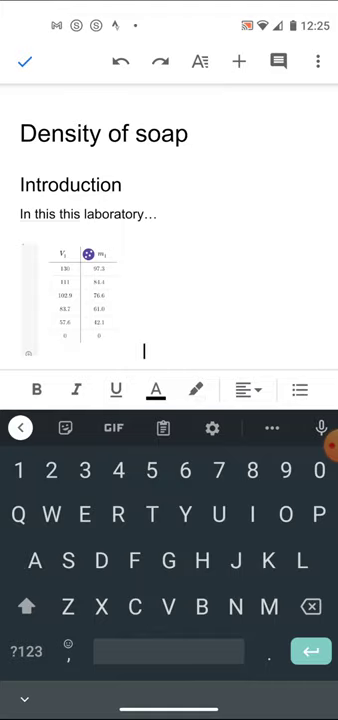
pyautogui.click(238, 61)
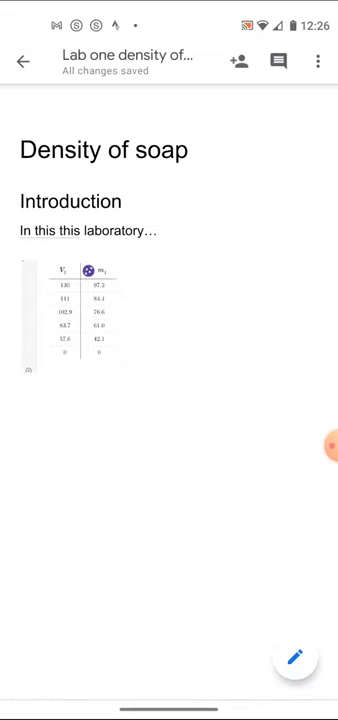
# Return to the Docs list, where 'Lab one density of soap' is first under Last modified.
pyautogui.click(318, 61)
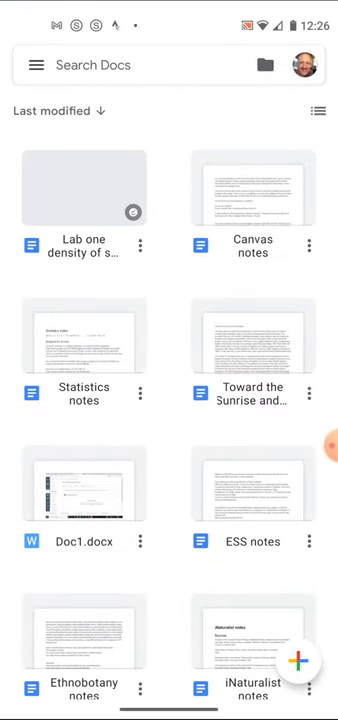
pyautogui.click(144, 244)
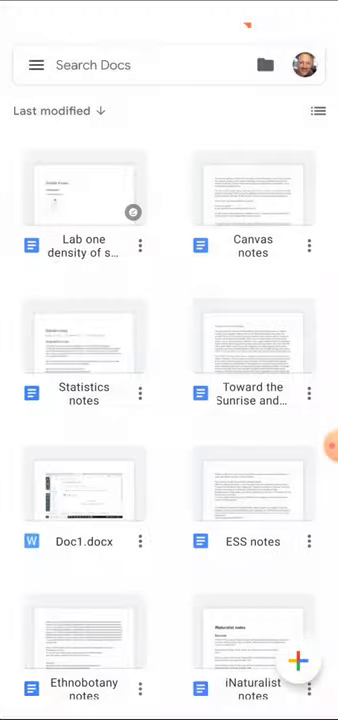
# Reopen the 'Lab one density of soap' document, then view its Canvas assignment details.
pyautogui.click(83, 190)
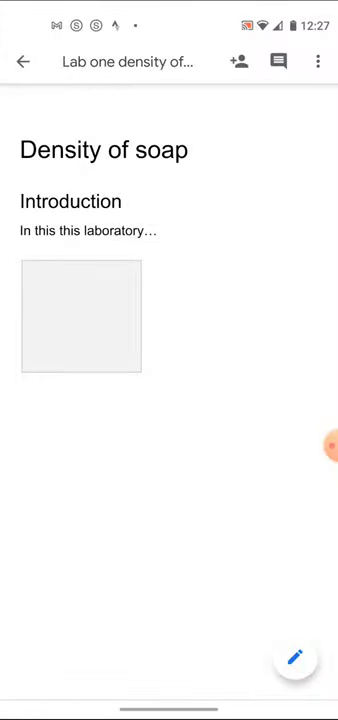
pyautogui.click(318, 61)
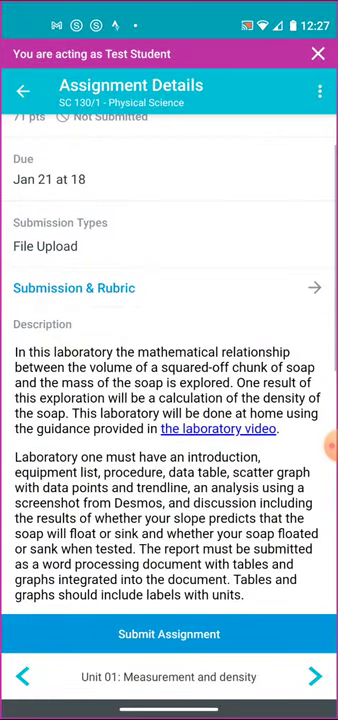
# Start the lab assignment submission and pick a file from the phone's Downloads.
pyautogui.click(169, 634)
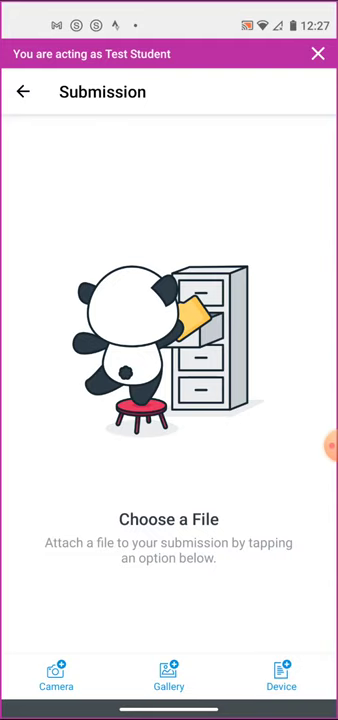
pyautogui.click(281, 683)
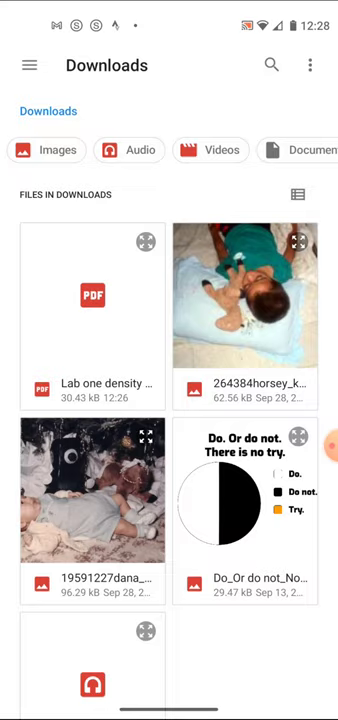
# Attach and submit 'Lab one density of soap demo.pdf' for the lab assignment.
pyautogui.click(91, 312)
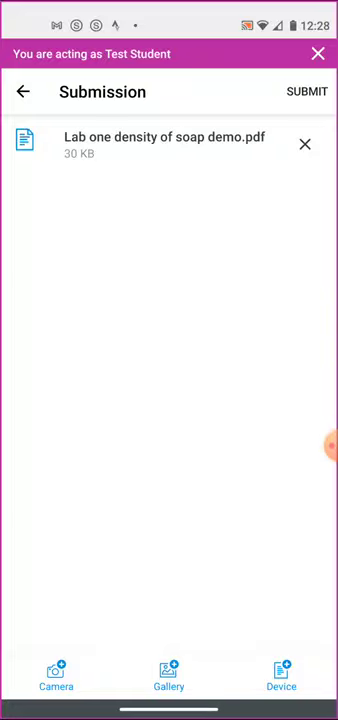
pyautogui.click(307, 91)
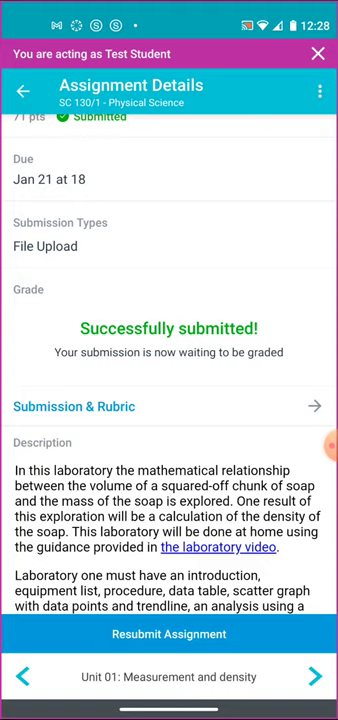
# Leave Assignment Details and return to the SC 130/1 Physical Science course menu.
pyautogui.click(22, 91)
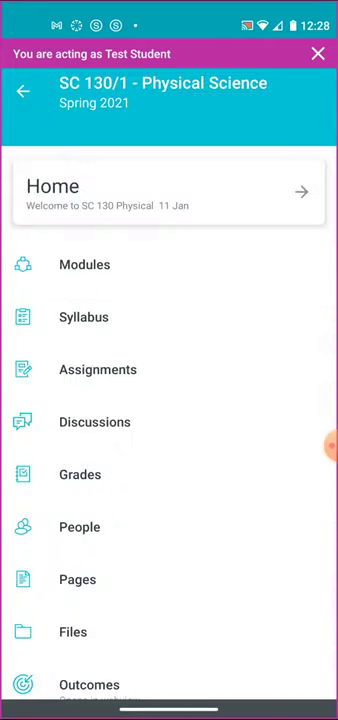
# Browse the SC 130/1 course menu, then go back to the Dashboard.
pyautogui.click(98, 369)
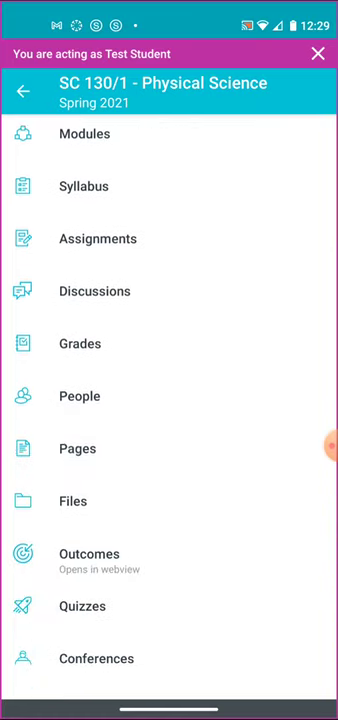
pyautogui.scroll(-3)
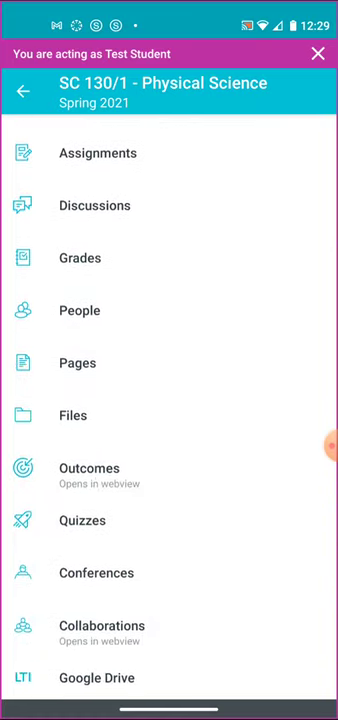
pyautogui.scroll(-3)
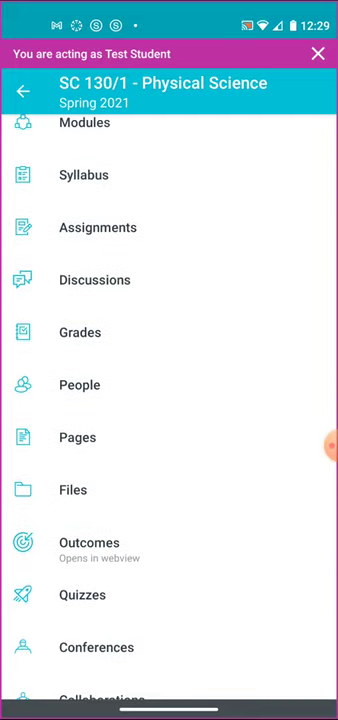
pyautogui.scroll(-3)
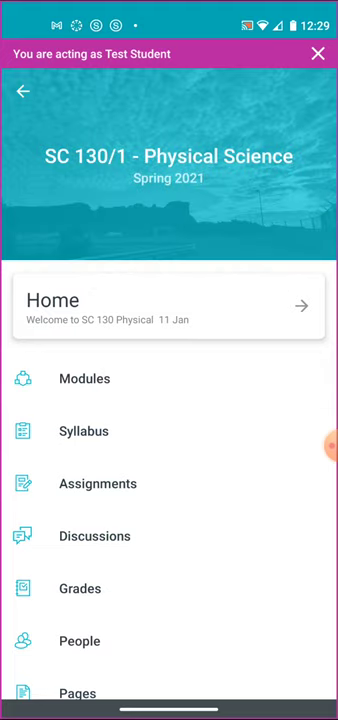
pyautogui.click(23, 91)
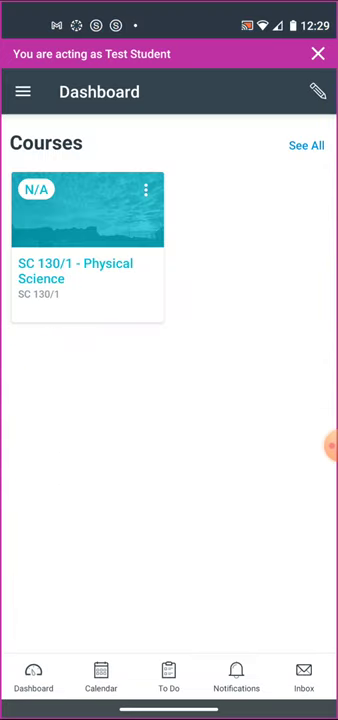
# Check the Calendar and To Do list, then open the course's Modules list.
pyautogui.click(100, 678)
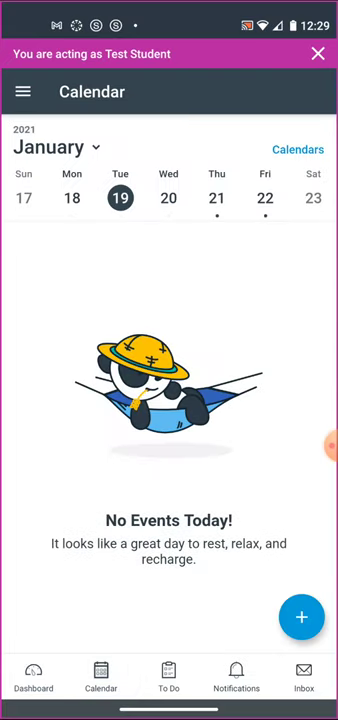
pyautogui.click(168, 678)
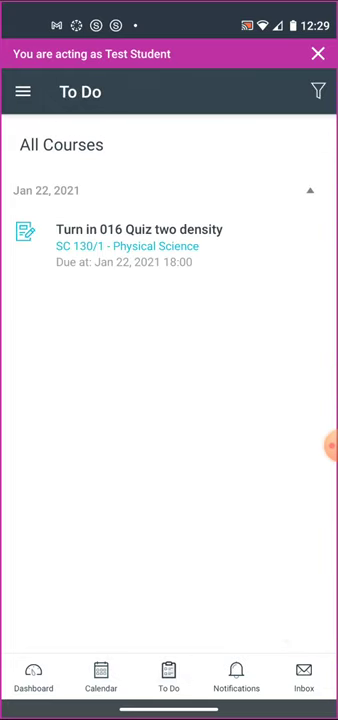
pyautogui.click(140, 238)
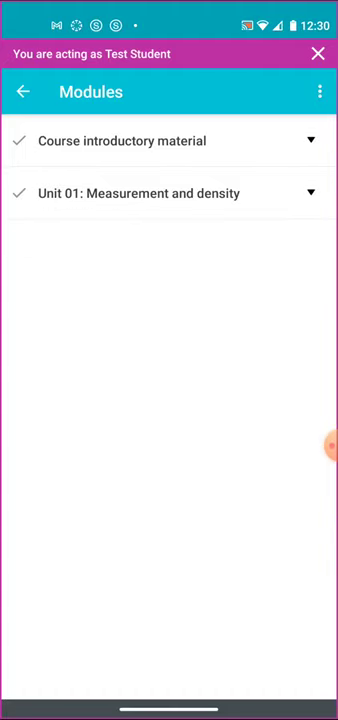
# Open the Unit 01 lab one textbook reading, then move on to '016 Quiz two density'.
pyautogui.click(311, 193)
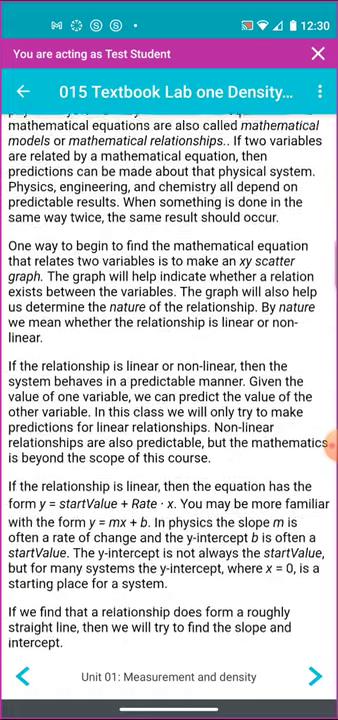
pyautogui.click(24, 91)
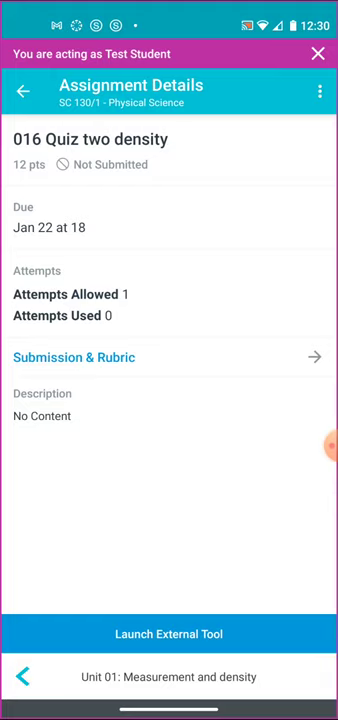
# Launch the '016 Quiz two density' quiz through its external tool.
pyautogui.click(169, 634)
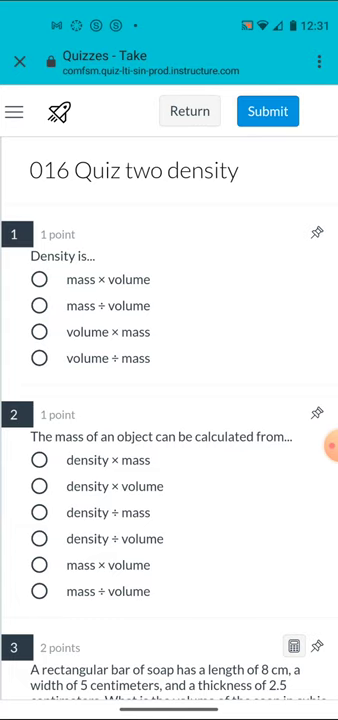
pyautogui.scroll(-3)
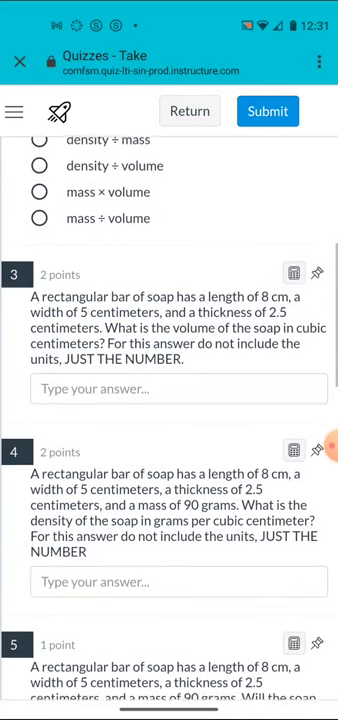
pyautogui.scroll(-3)
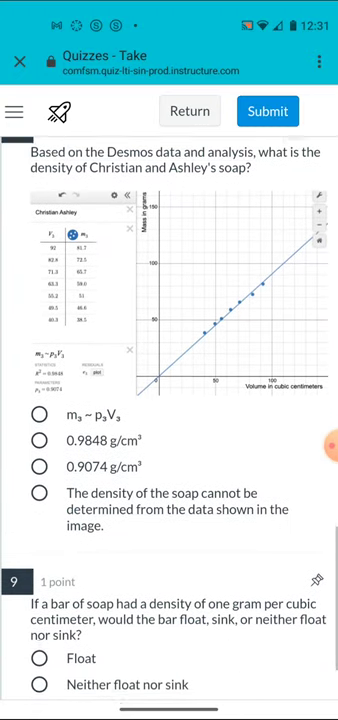
pyautogui.scroll(-3)
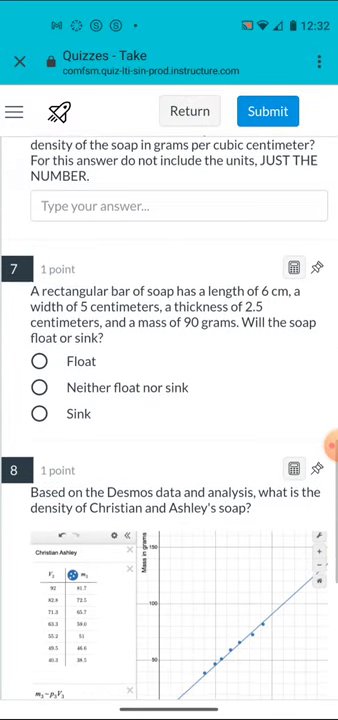
pyautogui.scroll(-3)
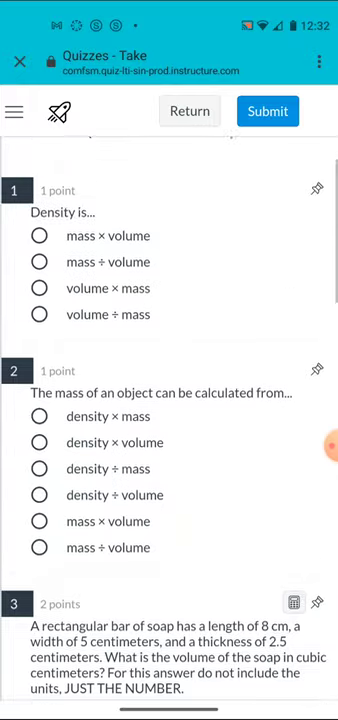
pyautogui.scroll(3)
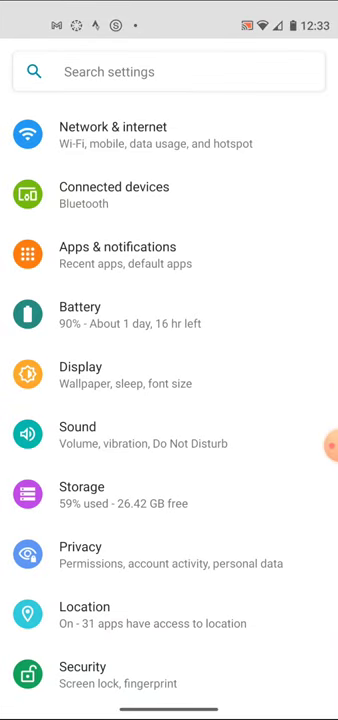
# Scroll down the Android Settings list to reach the Google entry.
pyautogui.scroll(-3)
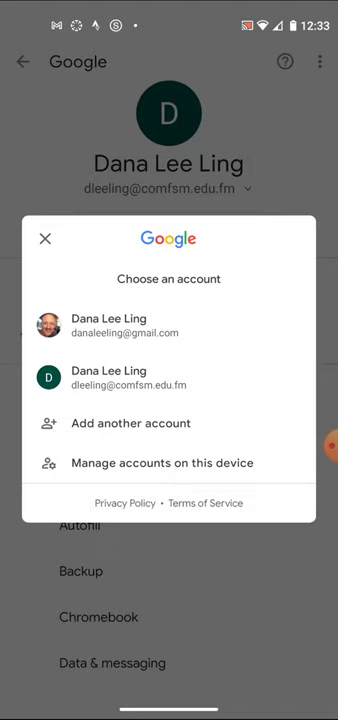
# Close the Choose an account dialog and return to the main Settings menu.
pyautogui.click(45, 238)
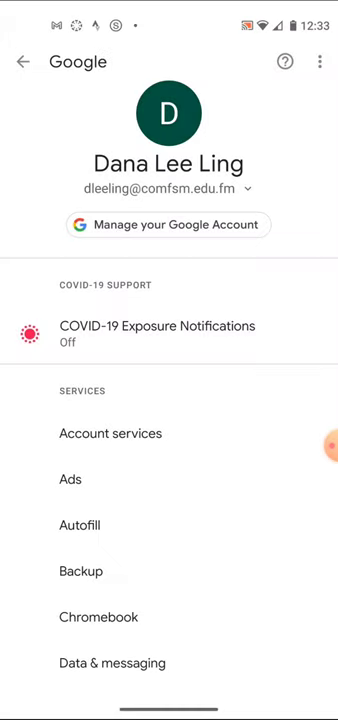
pyautogui.click(22, 61)
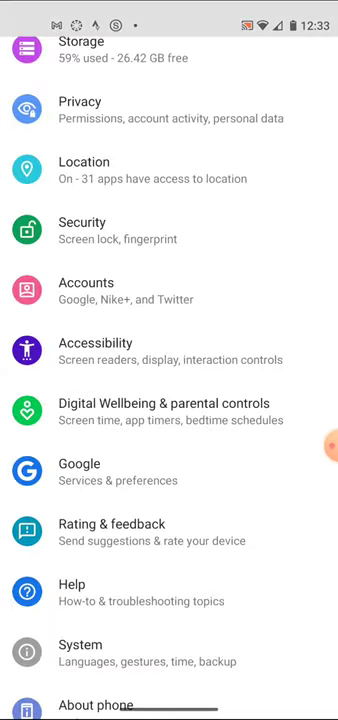